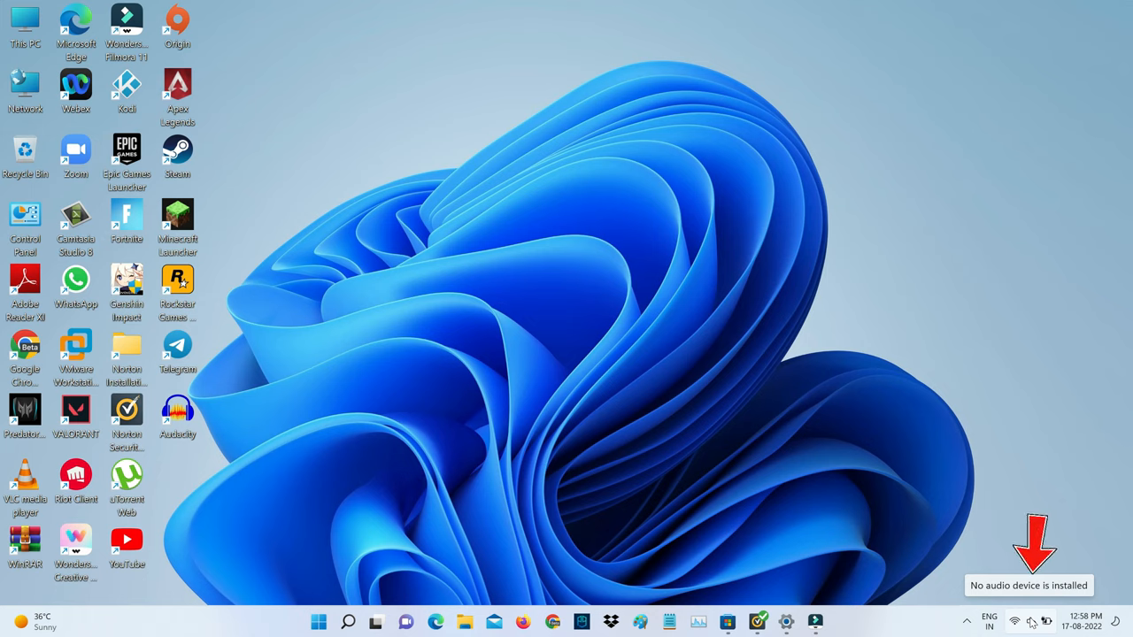
- Reveal the volume output list in Quick Settings, which reports no output devices found
{"action": "left_click", "coordinate": [1041, 616]}
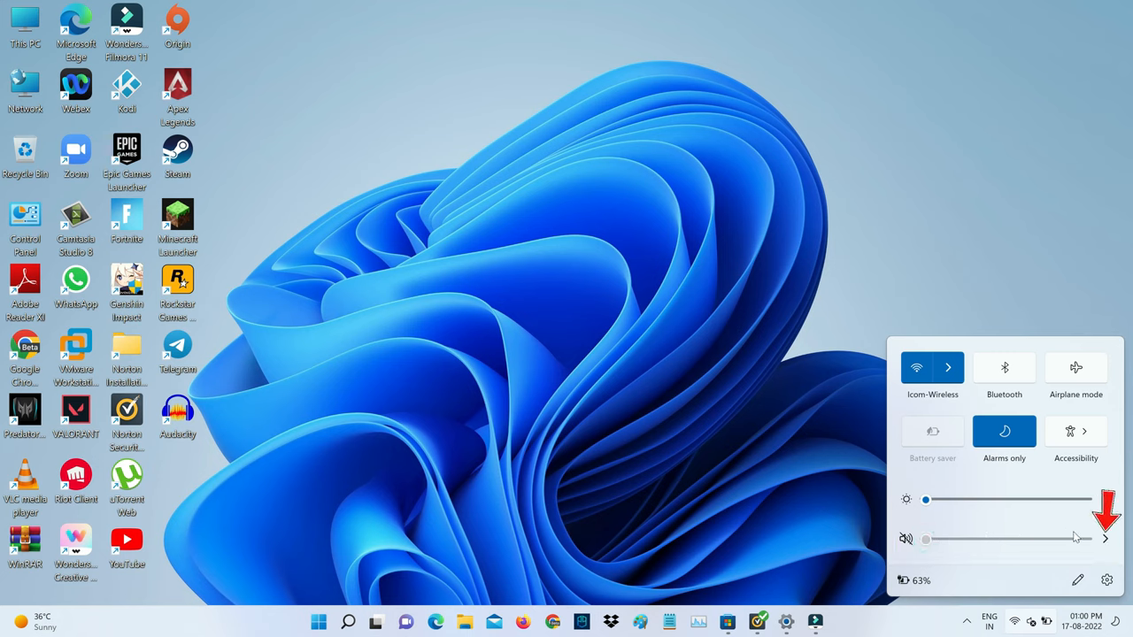
{"action": "left_click", "coordinate": [1107, 538]}
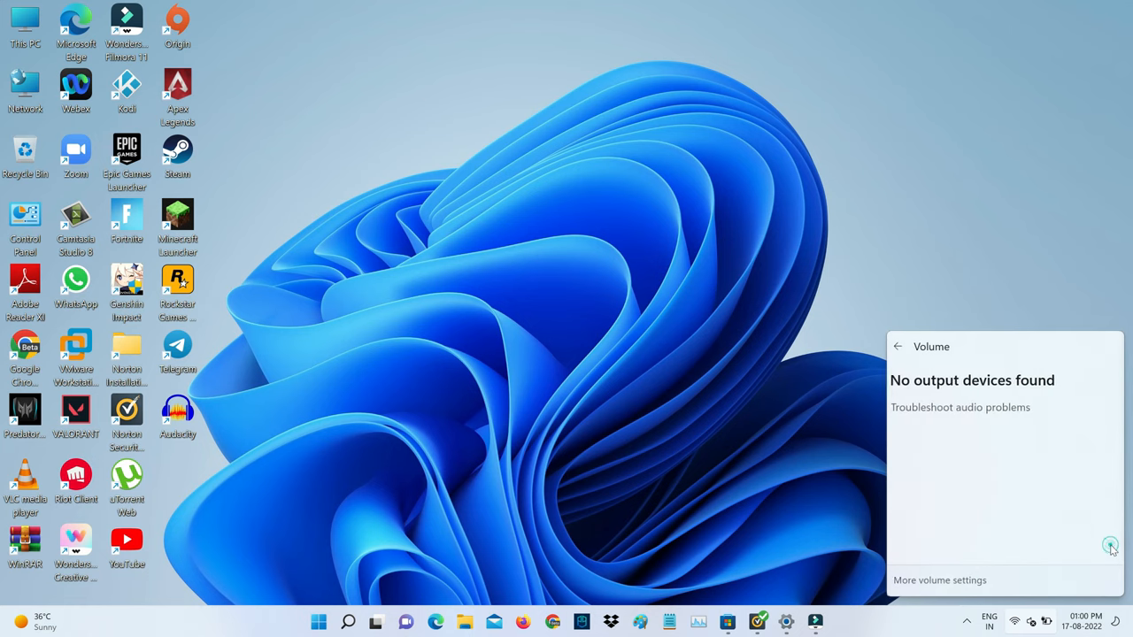
{"action": "mouse_move", "coordinate": [1001, 512]}
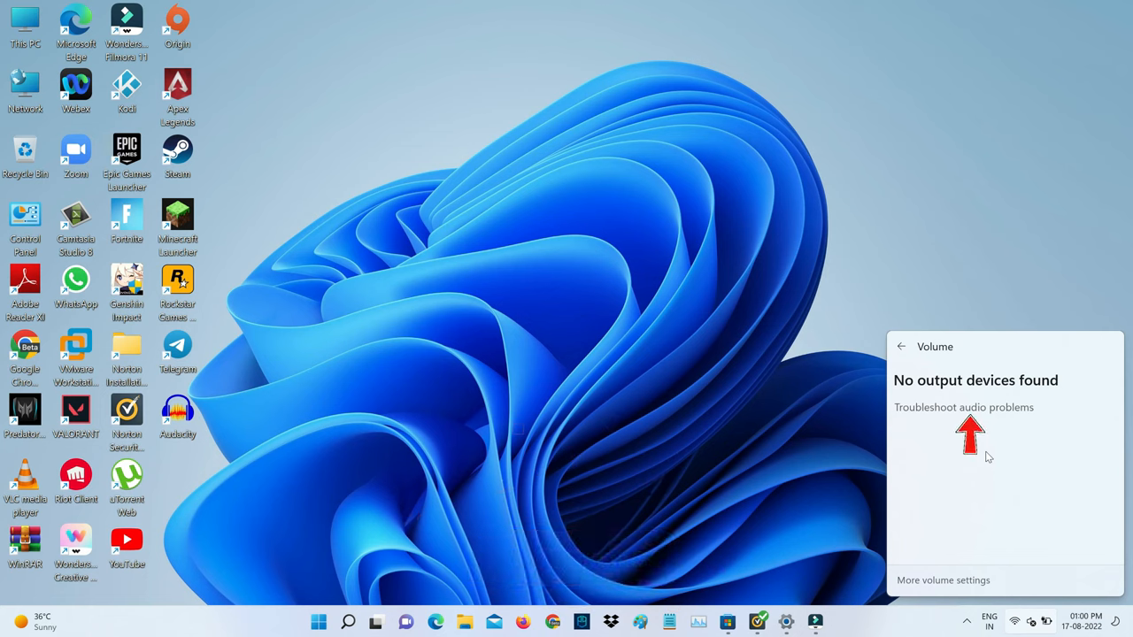
{"action": "mouse_move", "coordinate": [976, 400]}
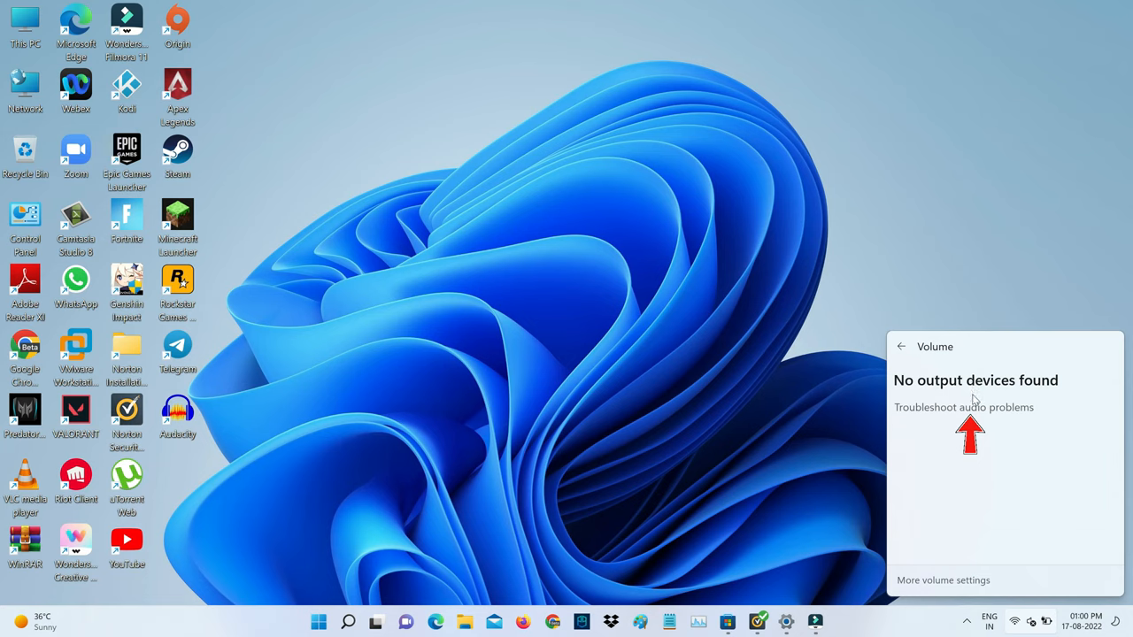
- Run the Playing Audio troubleshooter on the NVIDIA output and apply its suggested fix
{"action": "left_click", "coordinate": [963, 408]}
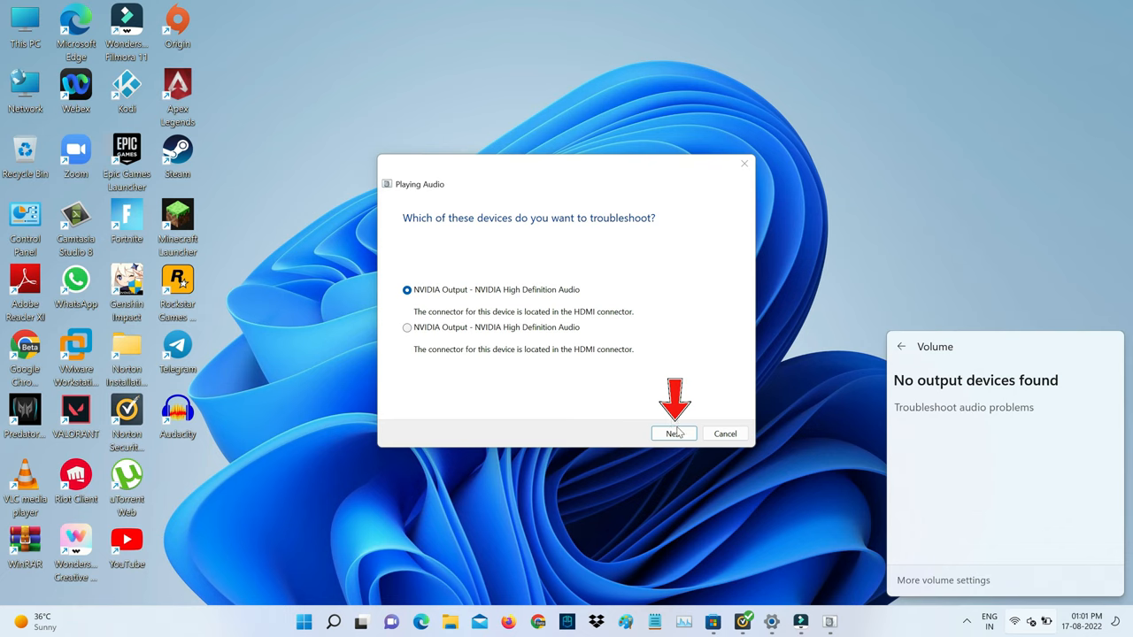
{"action": "left_click", "coordinate": [673, 432]}
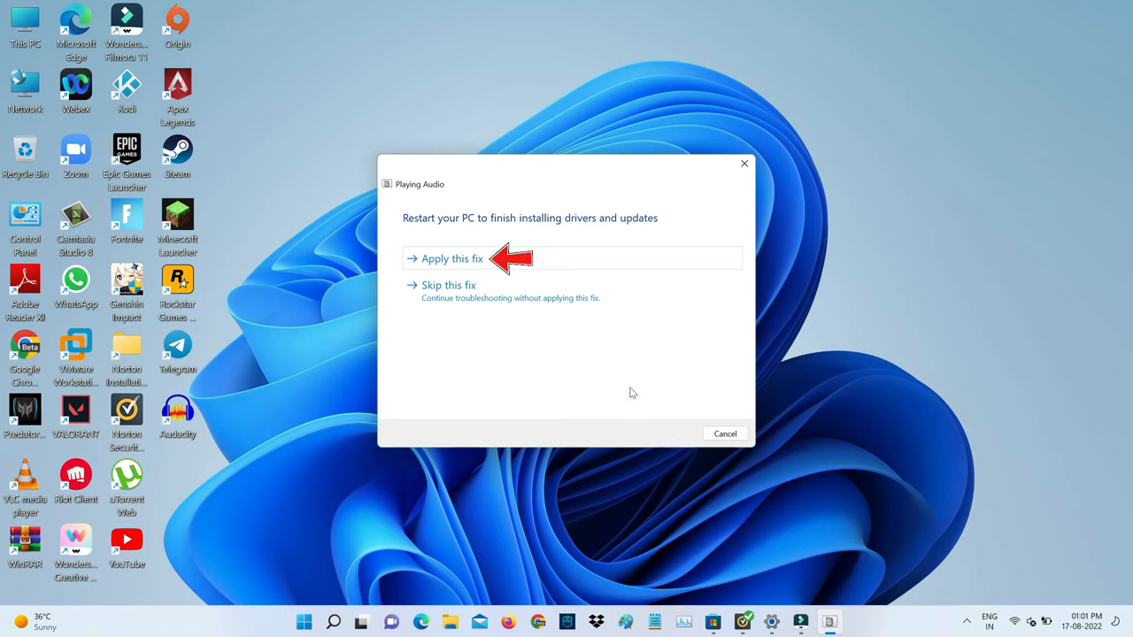
{"action": "left_click", "coordinate": [448, 259]}
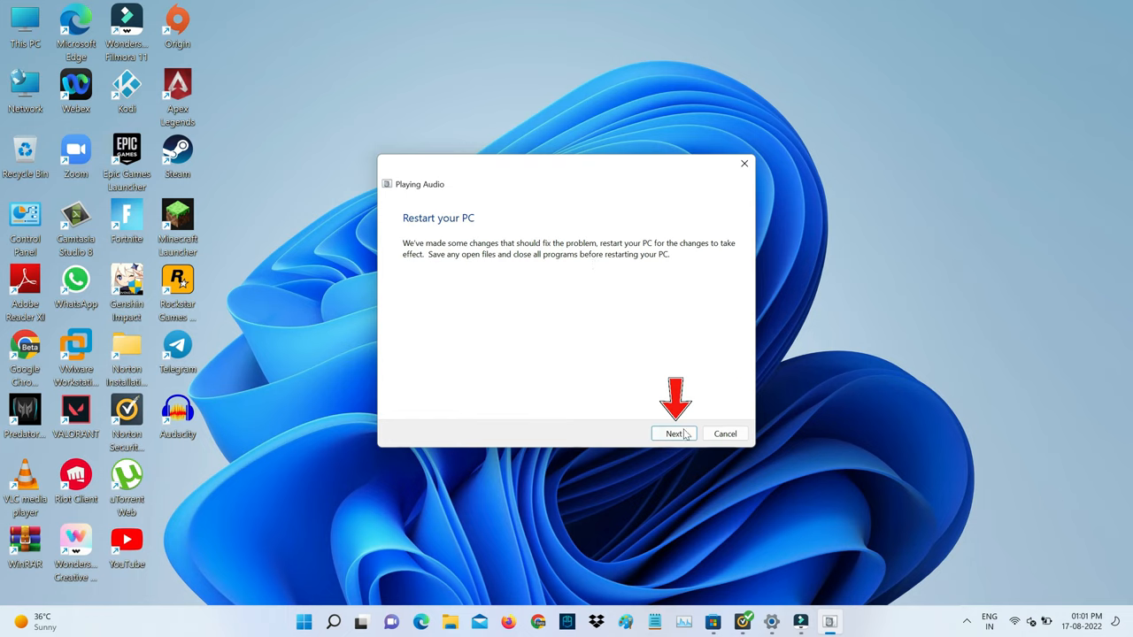
{"action": "left_click", "coordinate": [673, 432]}
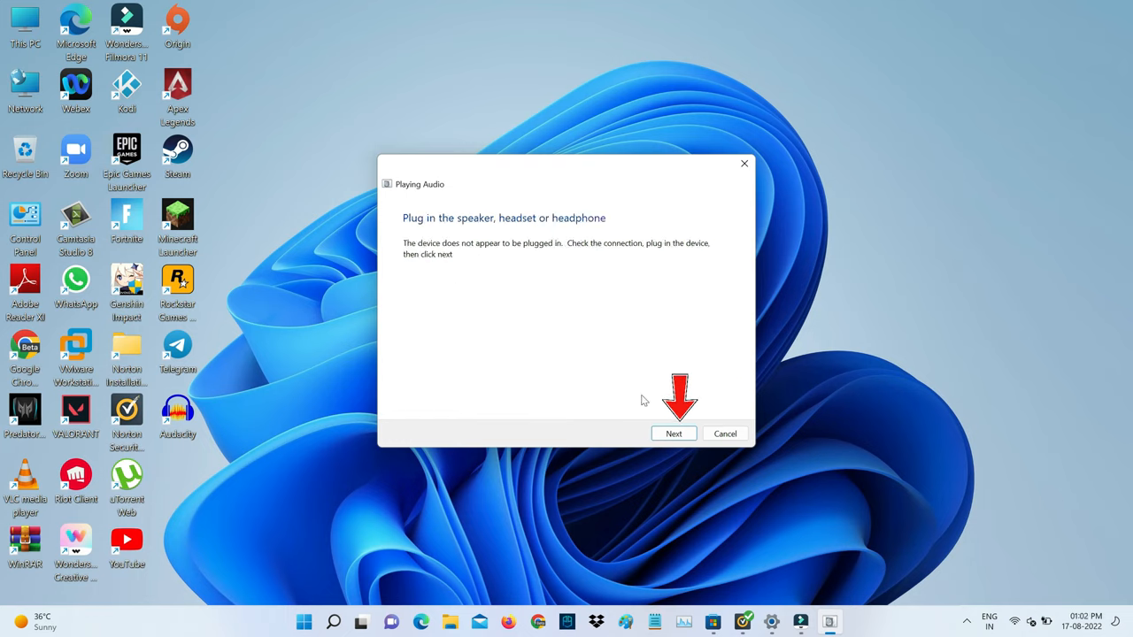
{"action": "left_click", "coordinate": [673, 432]}
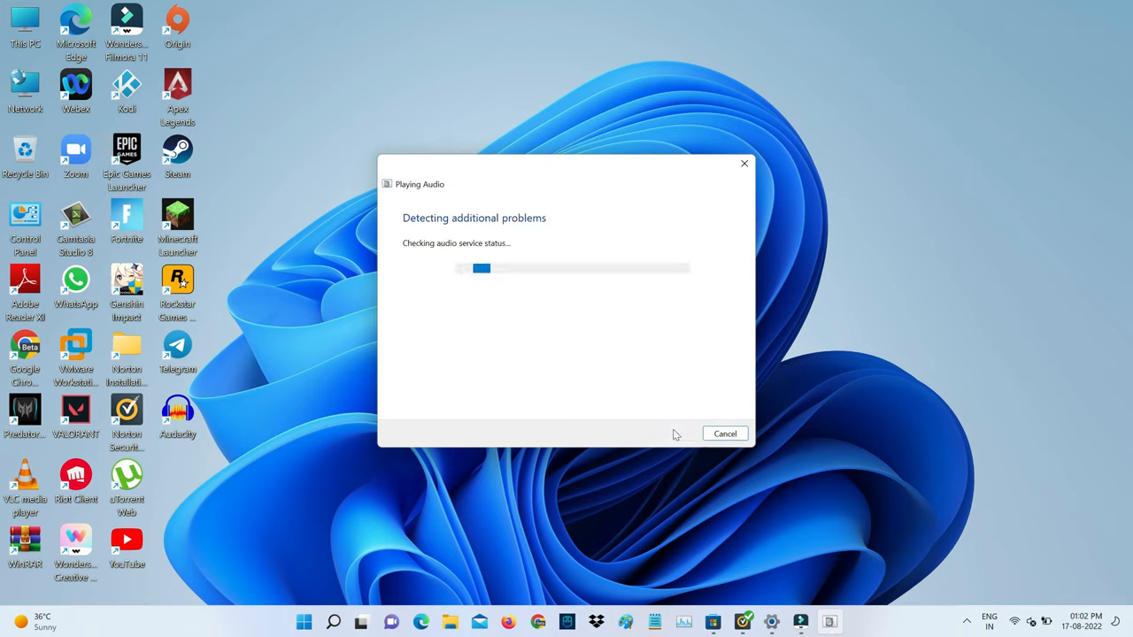
{"action": "mouse_move", "coordinate": [611, 343]}
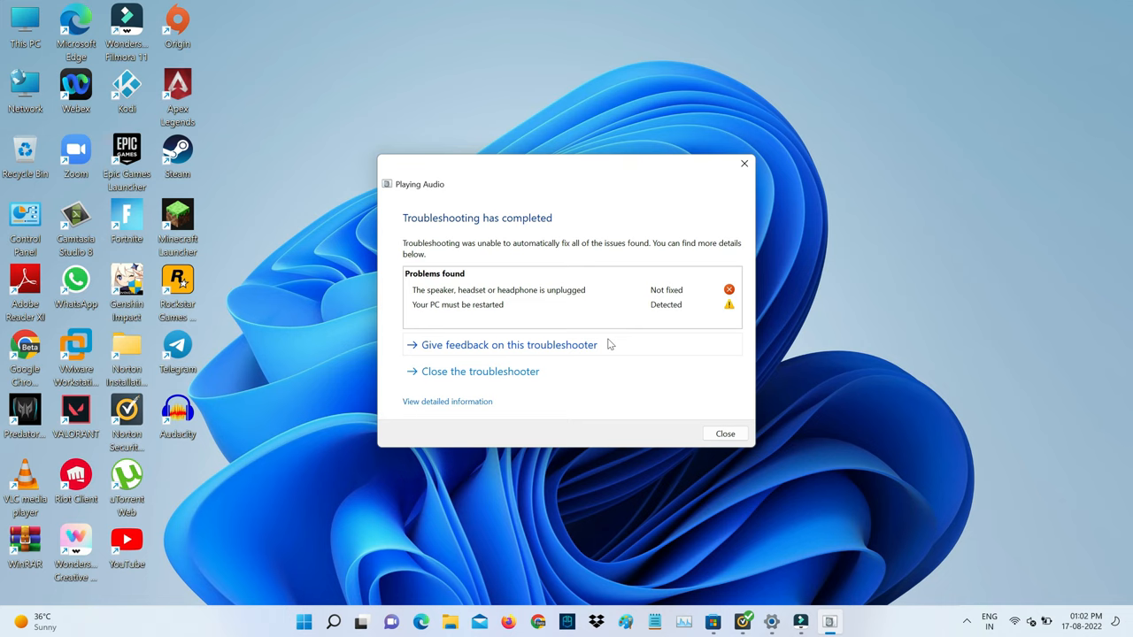
{"action": "mouse_move", "coordinate": [657, 317]}
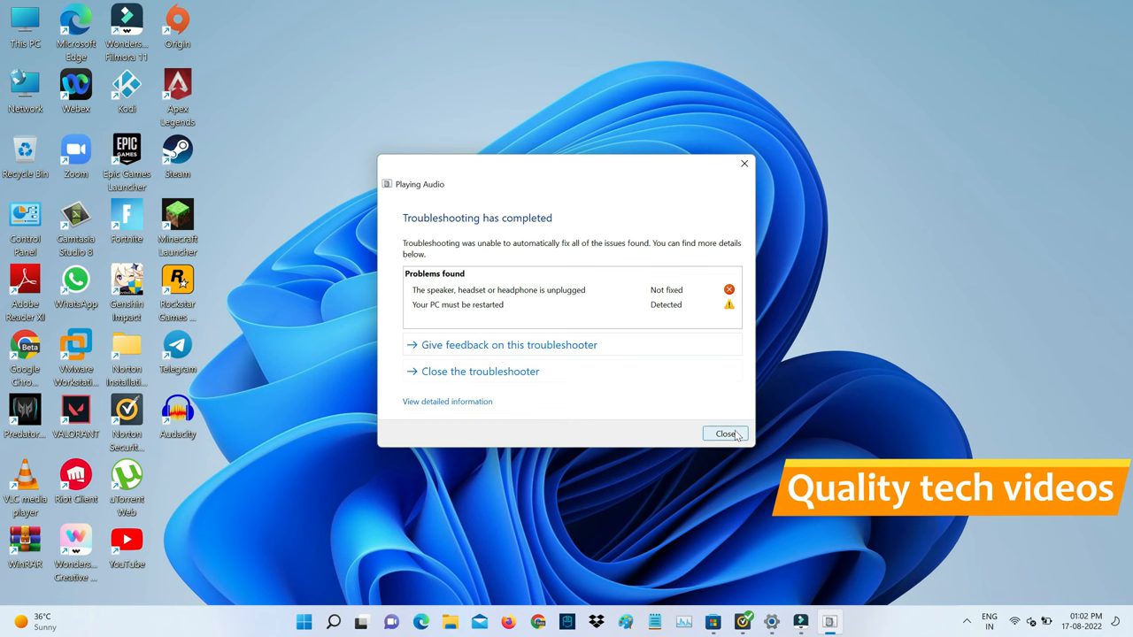
- Launch Device Manager from Start search and reach the System devices category
{"action": "left_click", "coordinate": [726, 434]}
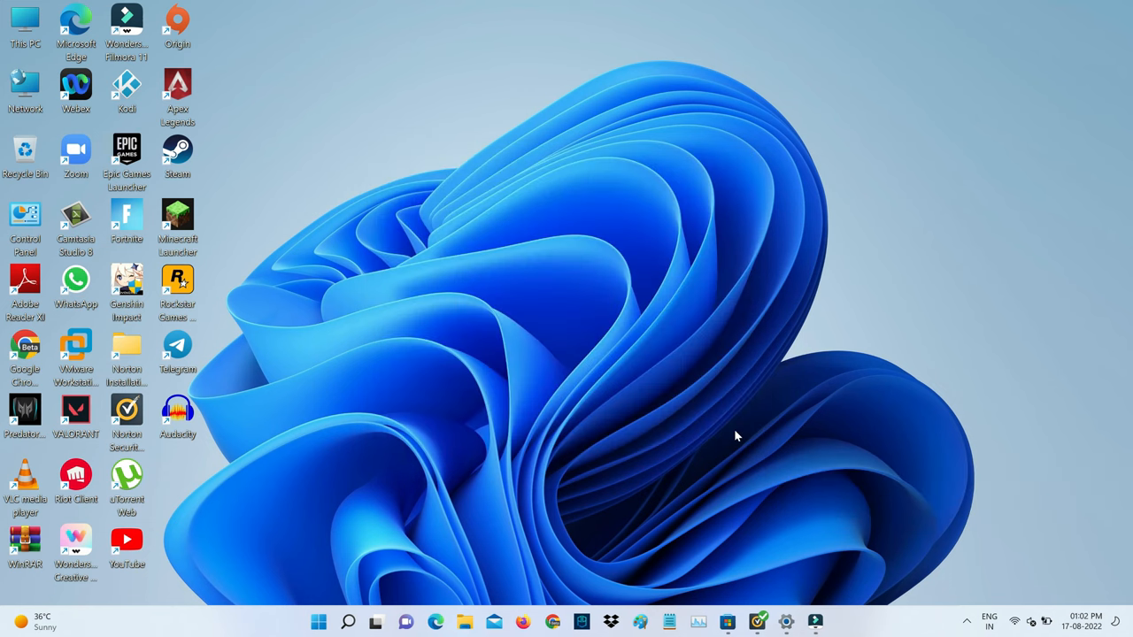
{"action": "left_click", "coordinate": [317, 623]}
{"action": "type", "text": "dev"}
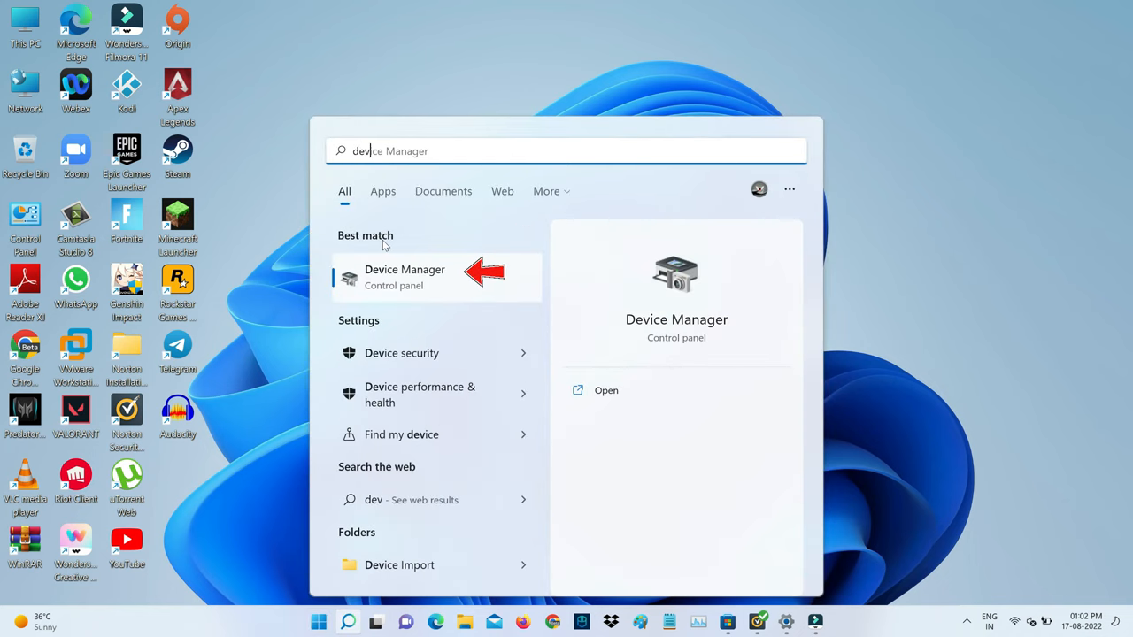
{"action": "left_click", "coordinate": [404, 276]}
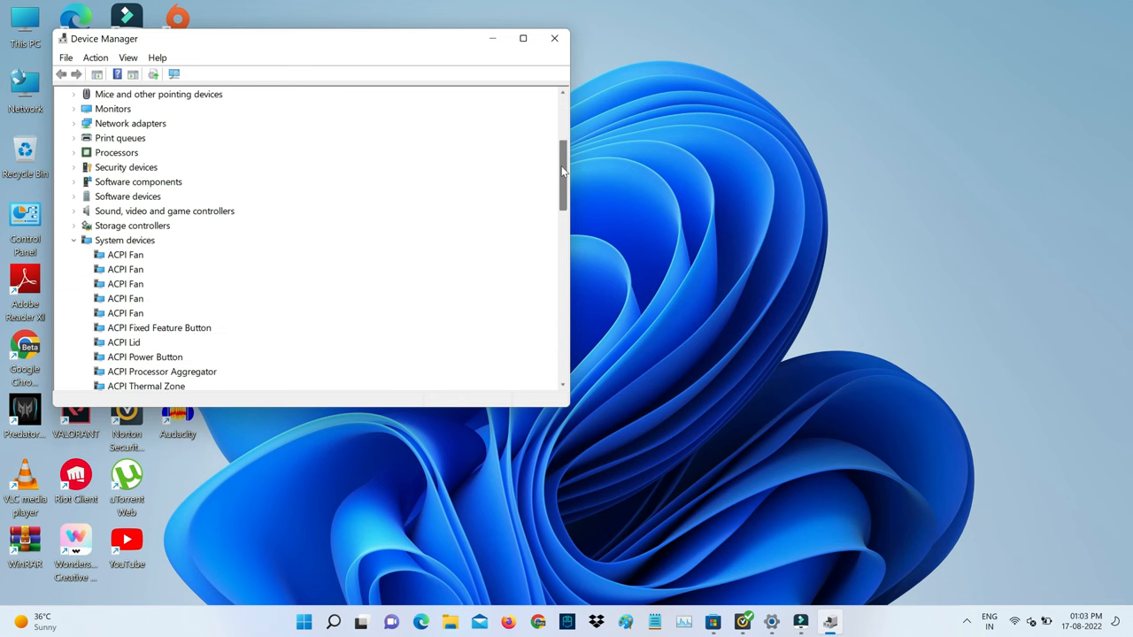
{"action": "scroll", "scroll_direction": "down", "scroll_amount": 3}
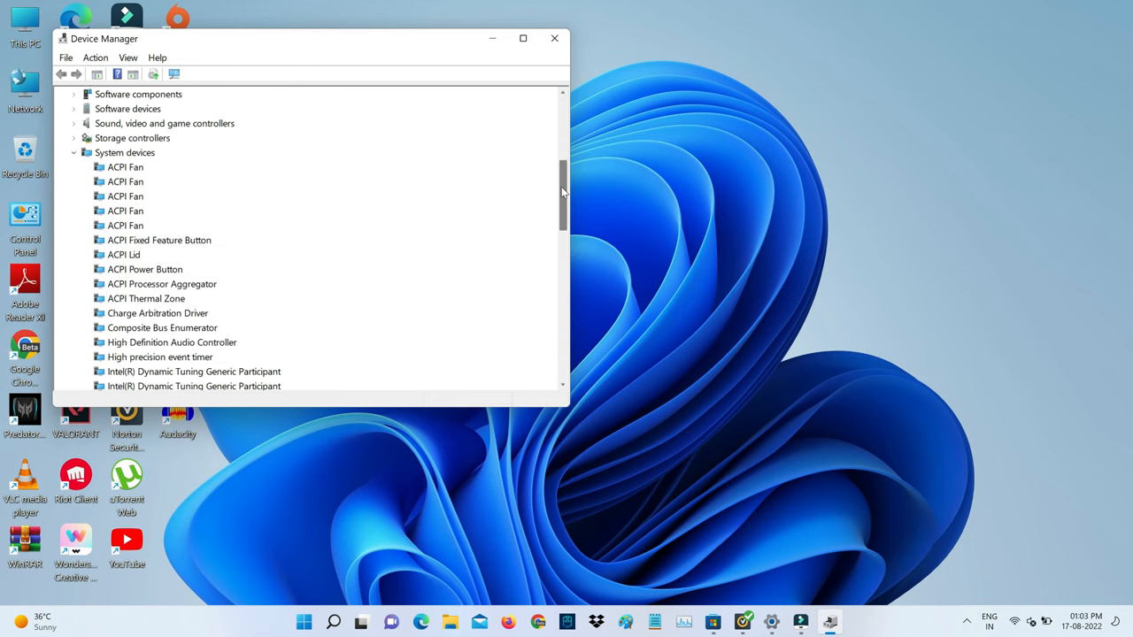
{"action": "scroll", "scroll_direction": "down", "scroll_amount": 3}
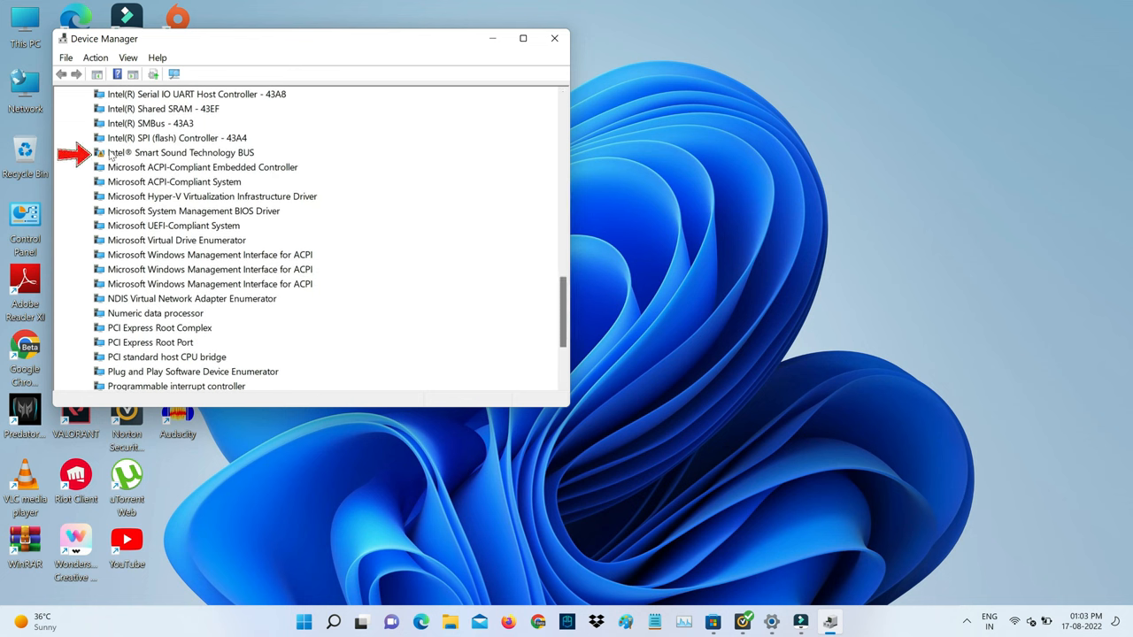
- Begin a manual driver update for Intel® Smart Sound Technology BUS
{"action": "left_click", "coordinate": [180, 152]}
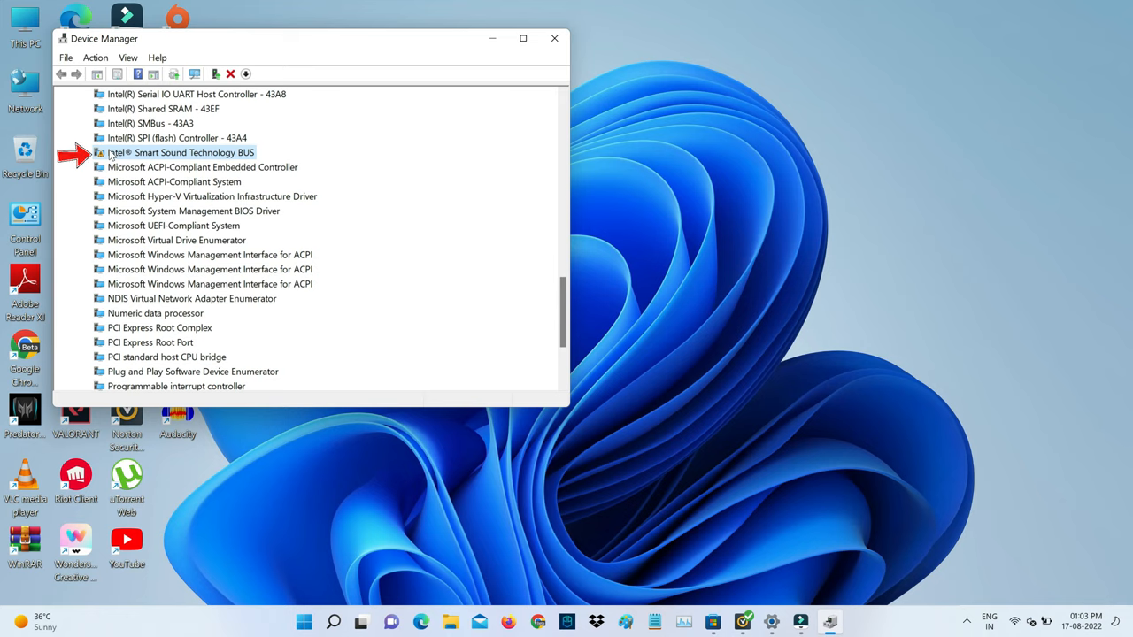
{"action": "right_click", "coordinate": [186, 152]}
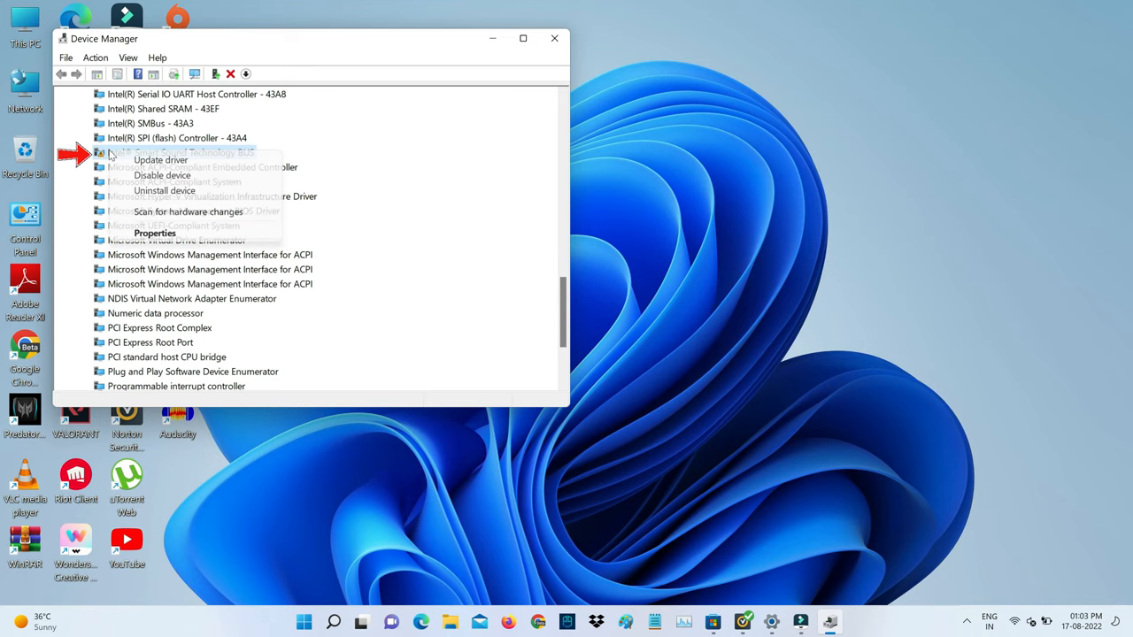
{"action": "mouse_move", "coordinate": [162, 159]}
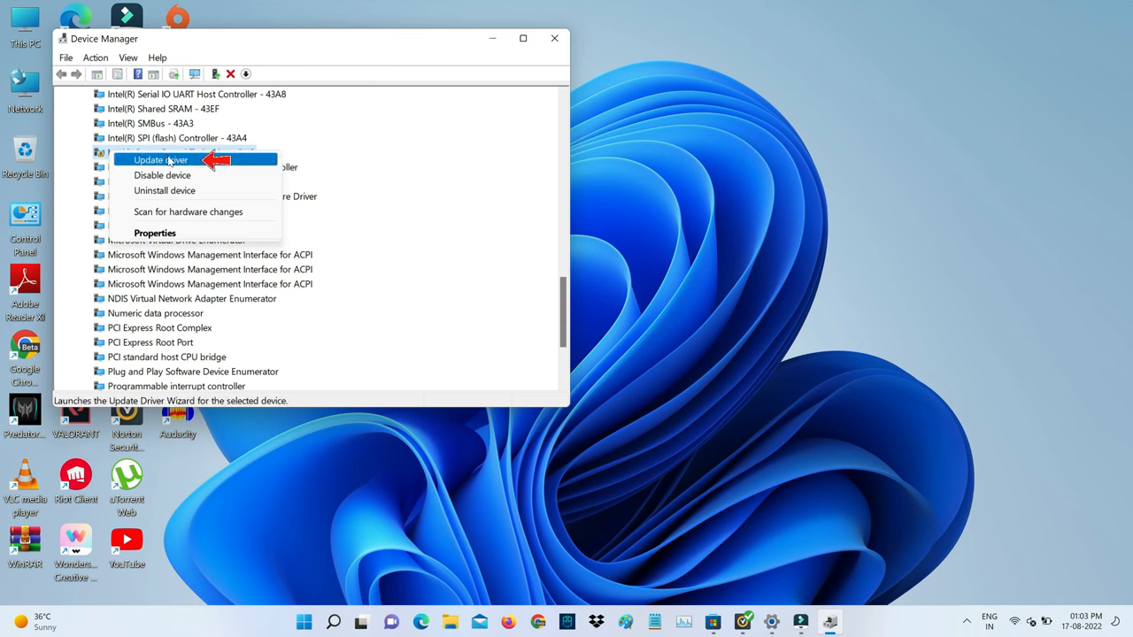
{"action": "left_click", "coordinate": [162, 160]}
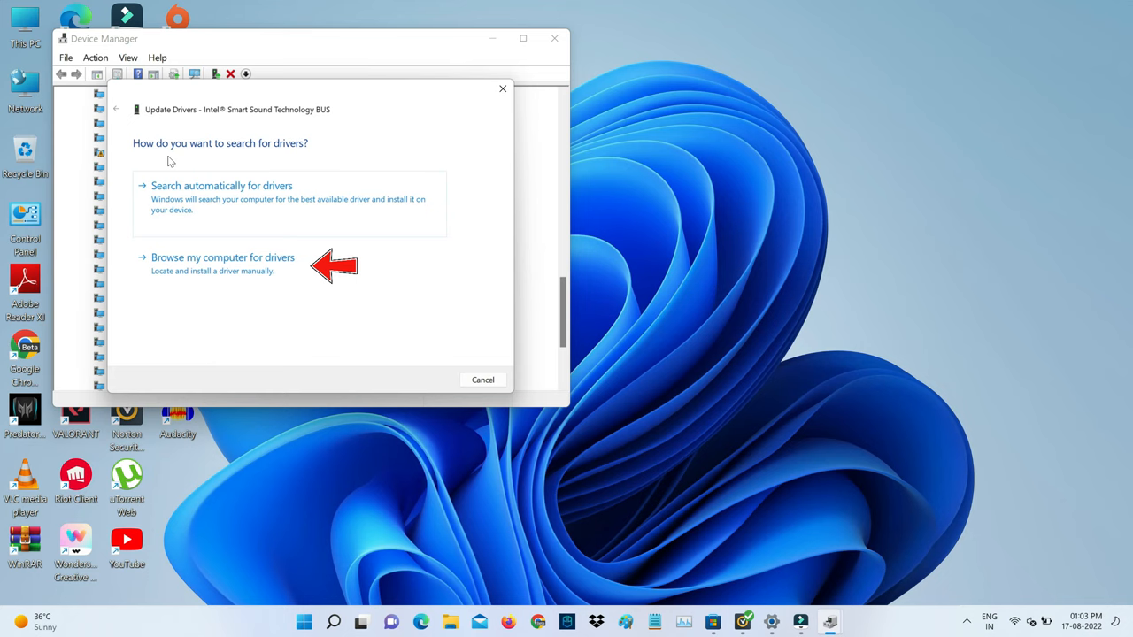
{"action": "left_click", "coordinate": [223, 257]}
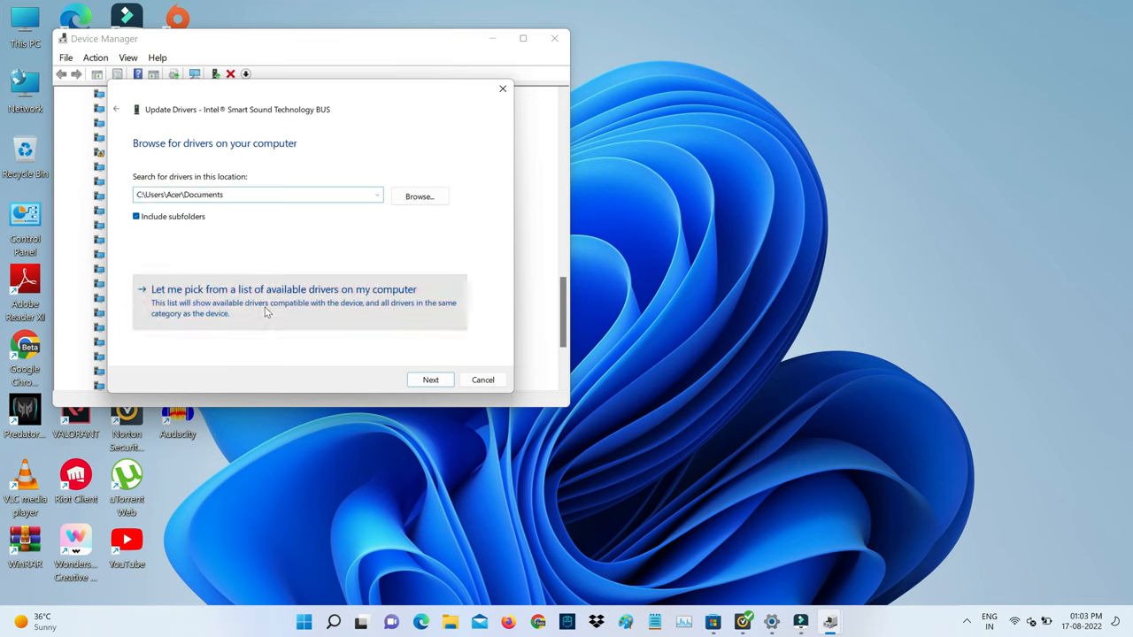
- Reinstall the Intel® Smart Sound Technology BUS driver from the compatible drivers list
{"action": "left_click", "coordinate": [283, 290]}
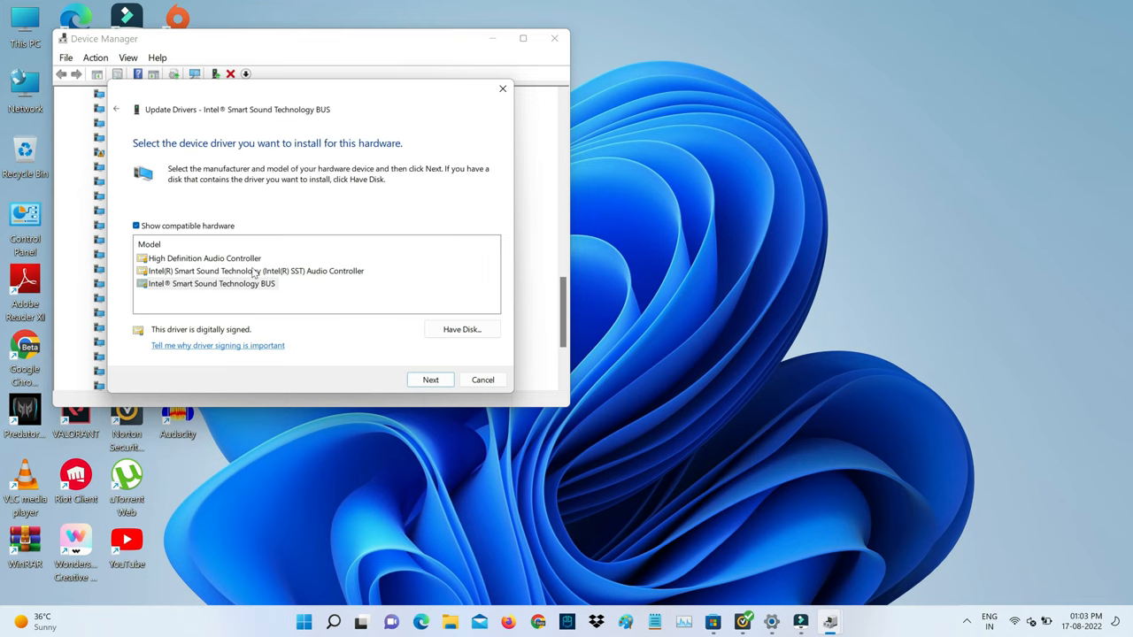
{"action": "left_click", "coordinate": [206, 258]}
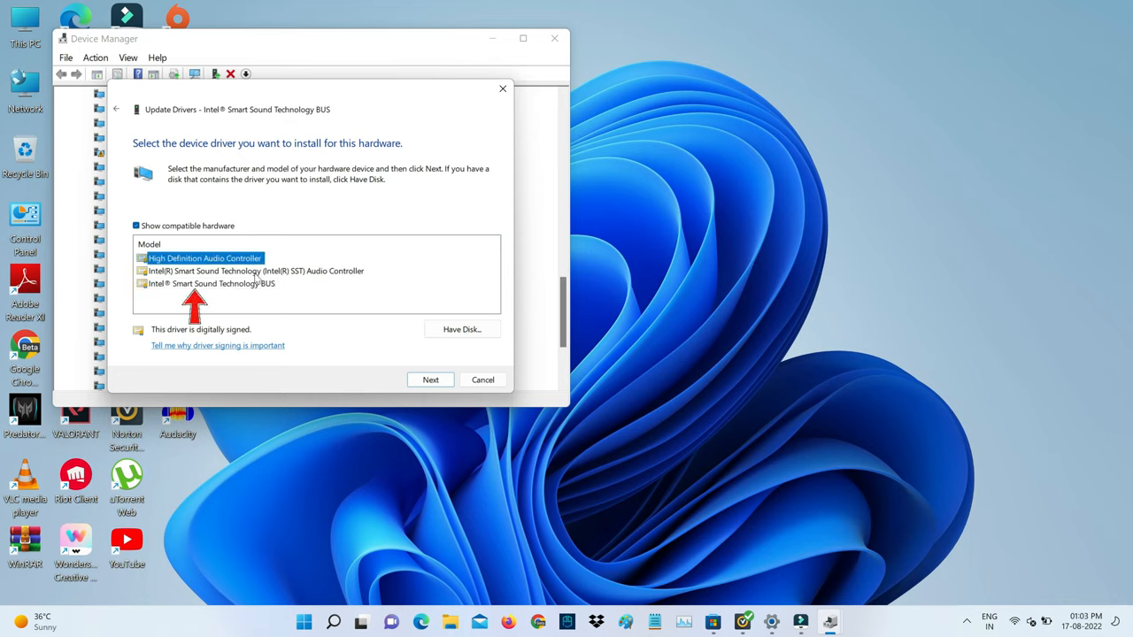
{"action": "left_click", "coordinate": [211, 284]}
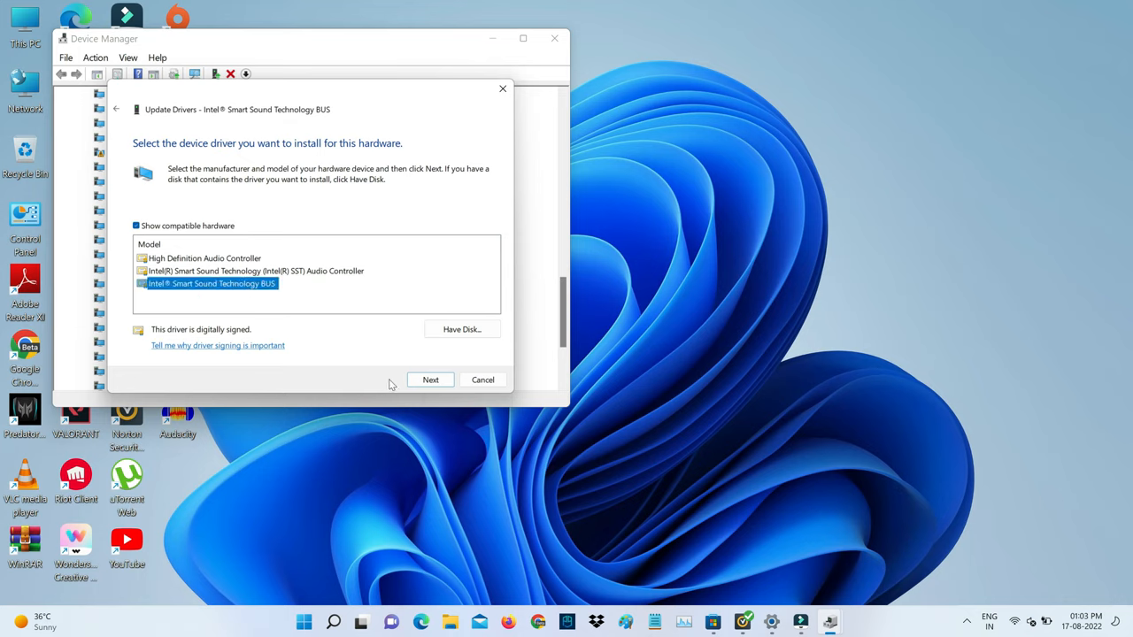
{"action": "left_click", "coordinate": [430, 379]}
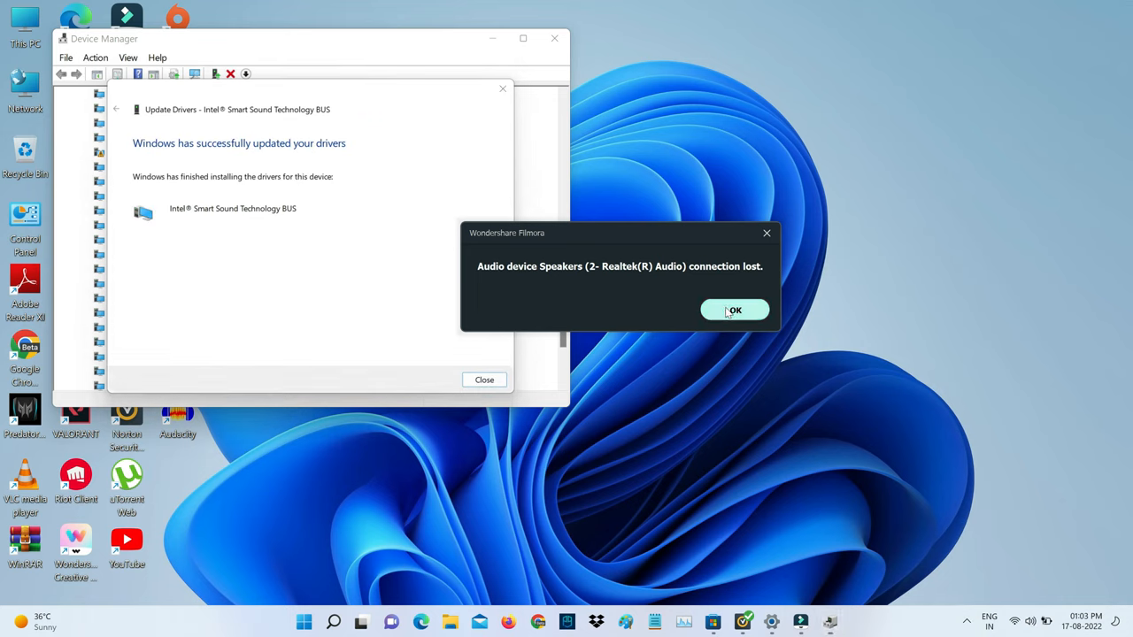
- Dismiss the speakers notice, confirm the volume slider moves again, and finish the wizard
{"action": "left_click", "coordinate": [733, 310]}
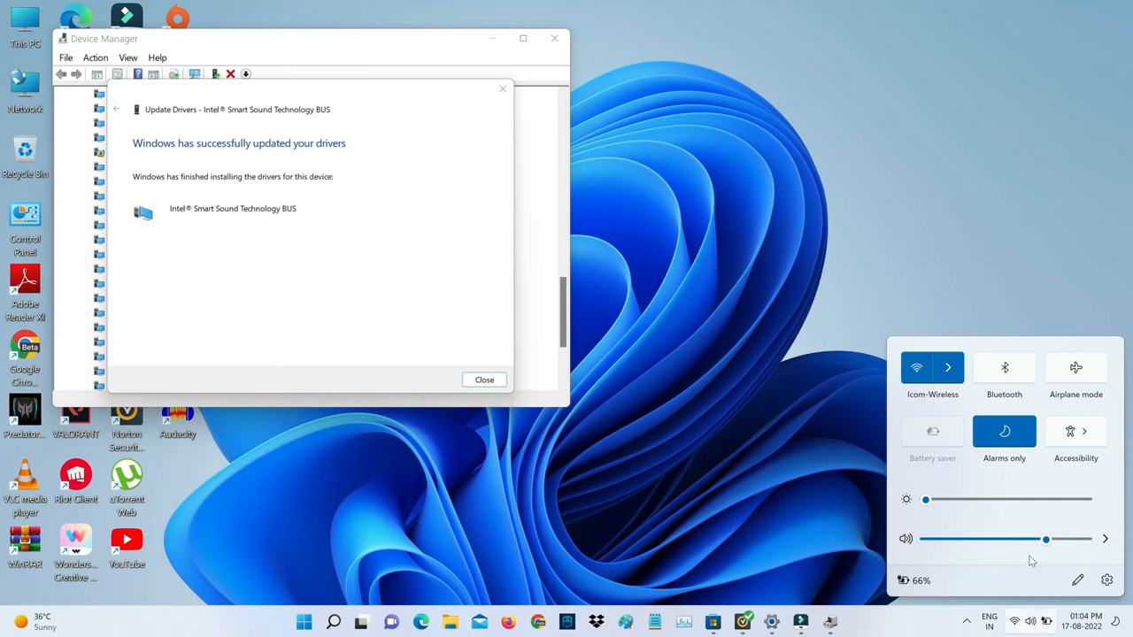
{"action": "left_click_drag", "start_coordinate": [1044, 538], "coordinate": [1037, 538]}
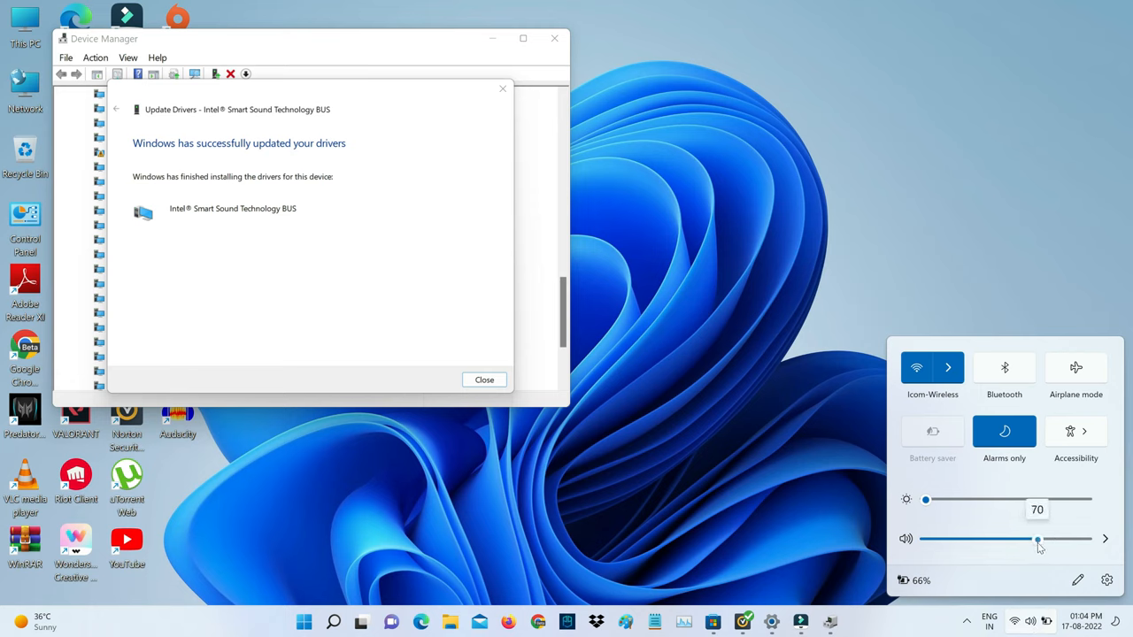
{"action": "left_click_drag", "start_coordinate": [1038, 539], "coordinate": [1045, 539]}
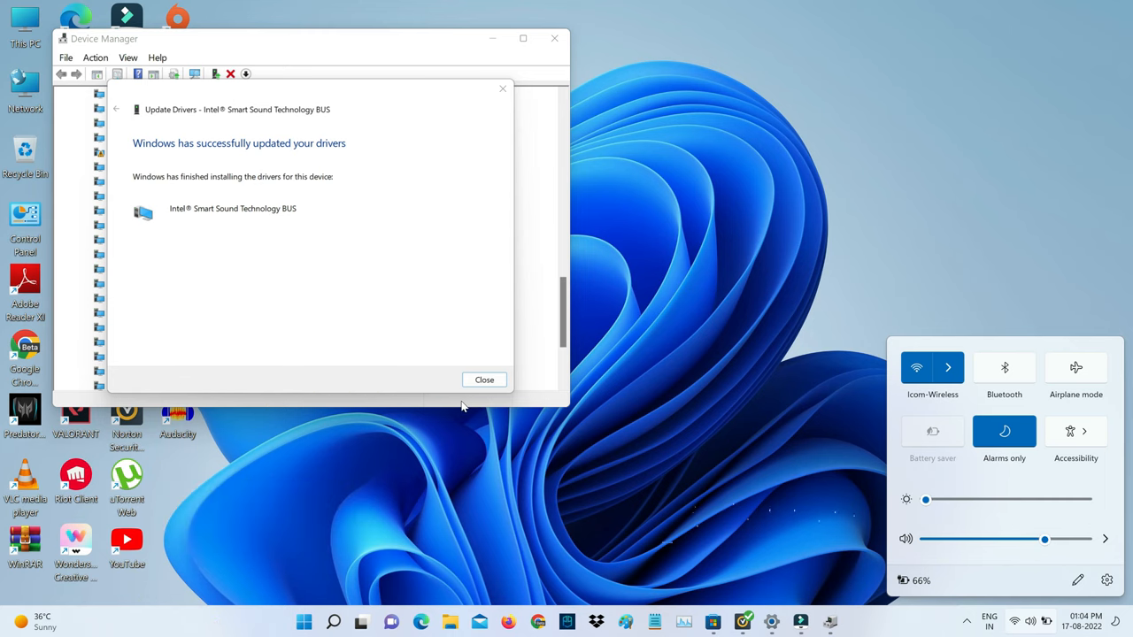
{"action": "left_click", "coordinate": [484, 378]}
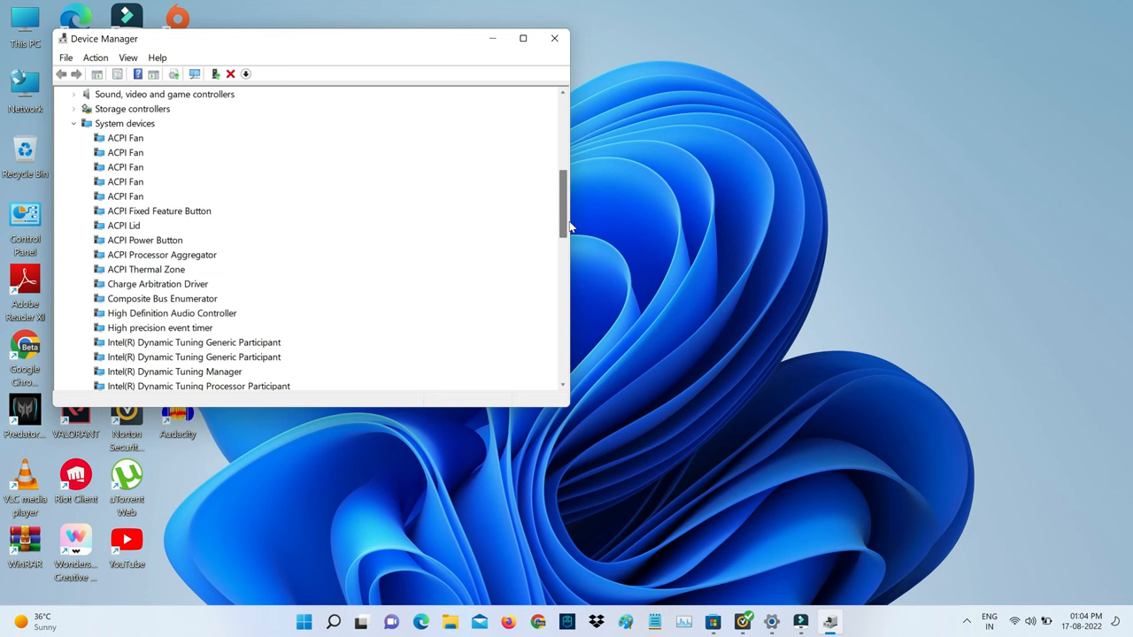
{"action": "scroll", "scroll_direction": "down", "scroll_amount": 3}
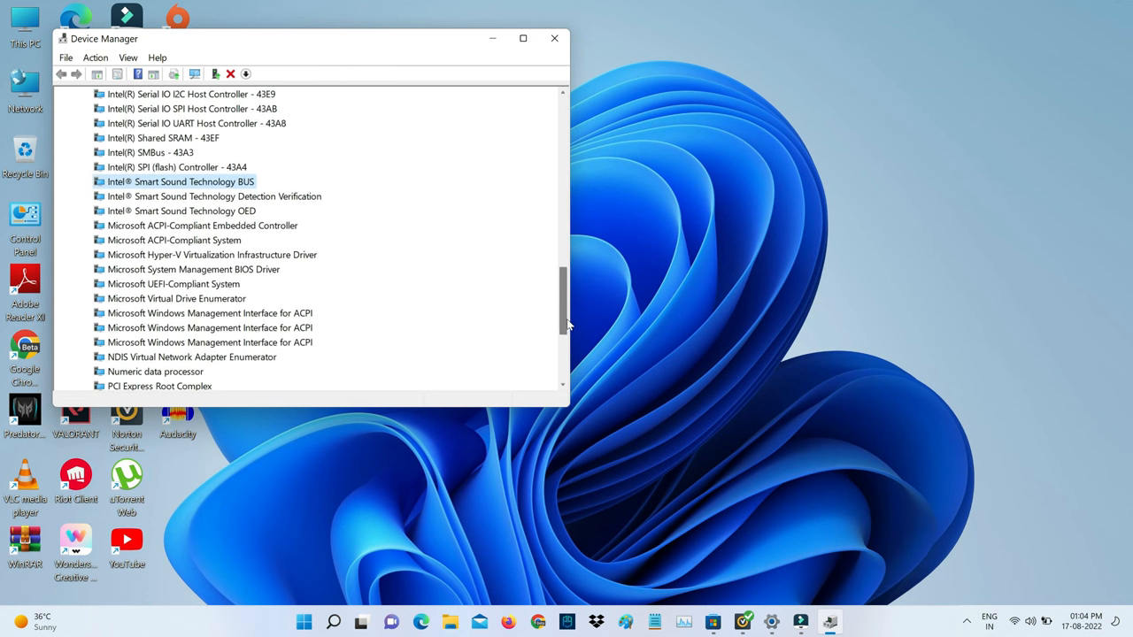